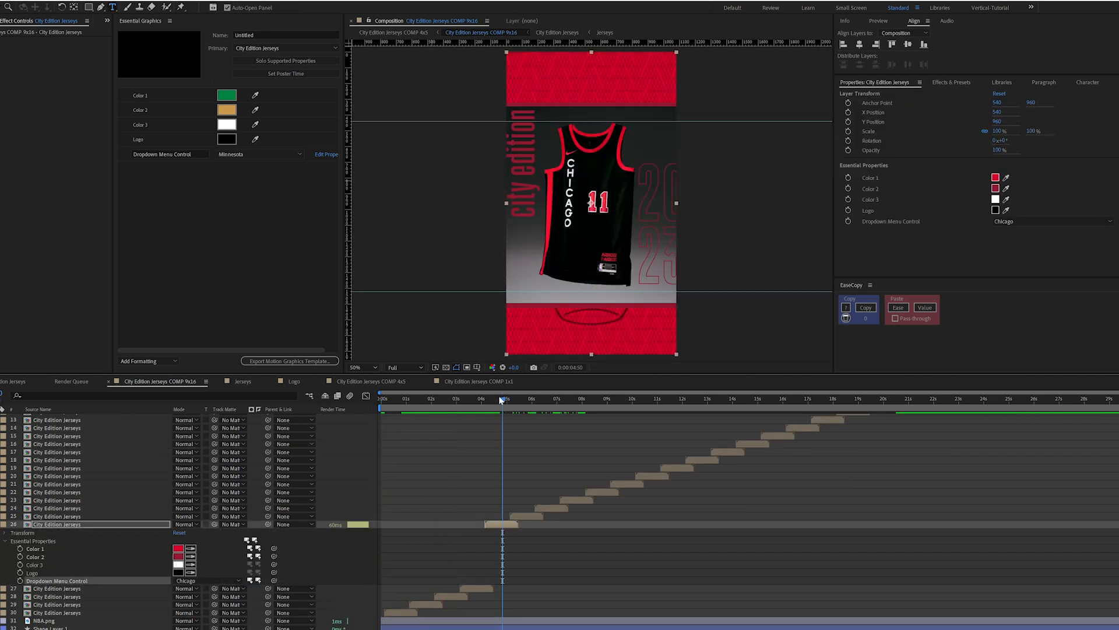
Pick Houston from the jersey team dropdown and browse the example dropdown tutorial.
{"action": "left_click", "coordinate": [188, 581]}
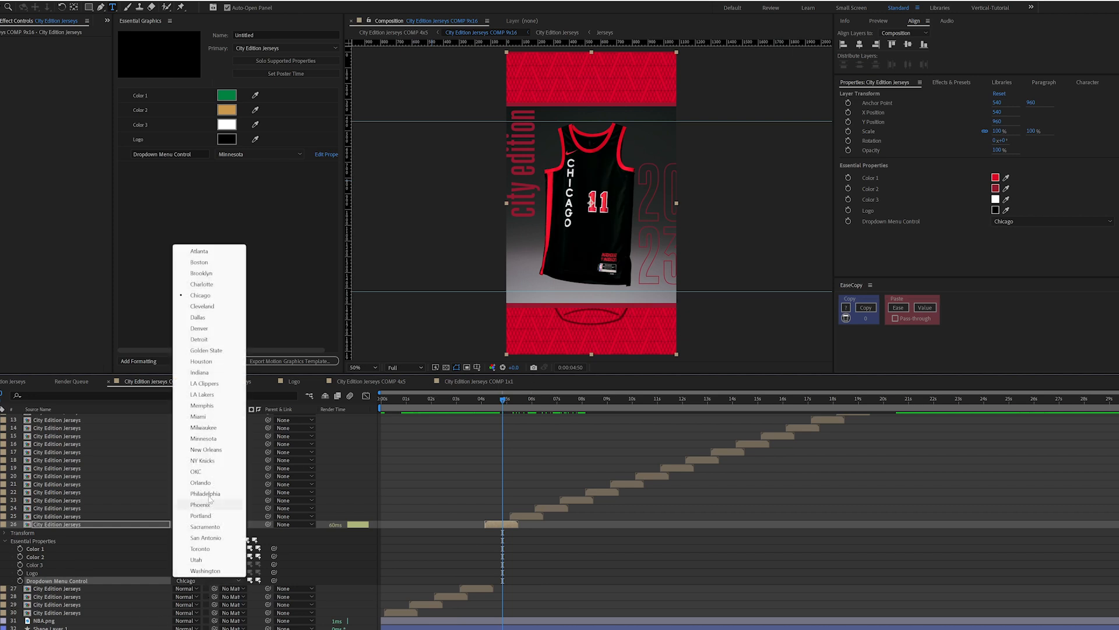
{"action": "left_click", "coordinate": [204, 493]}
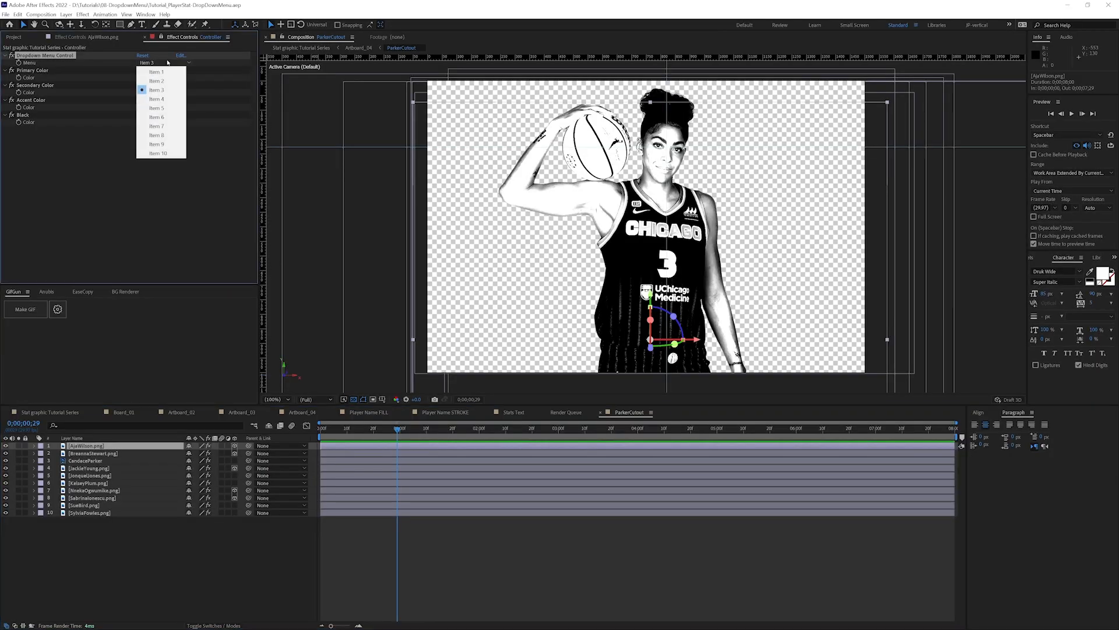
{"action": "left_click", "coordinate": [180, 56]}
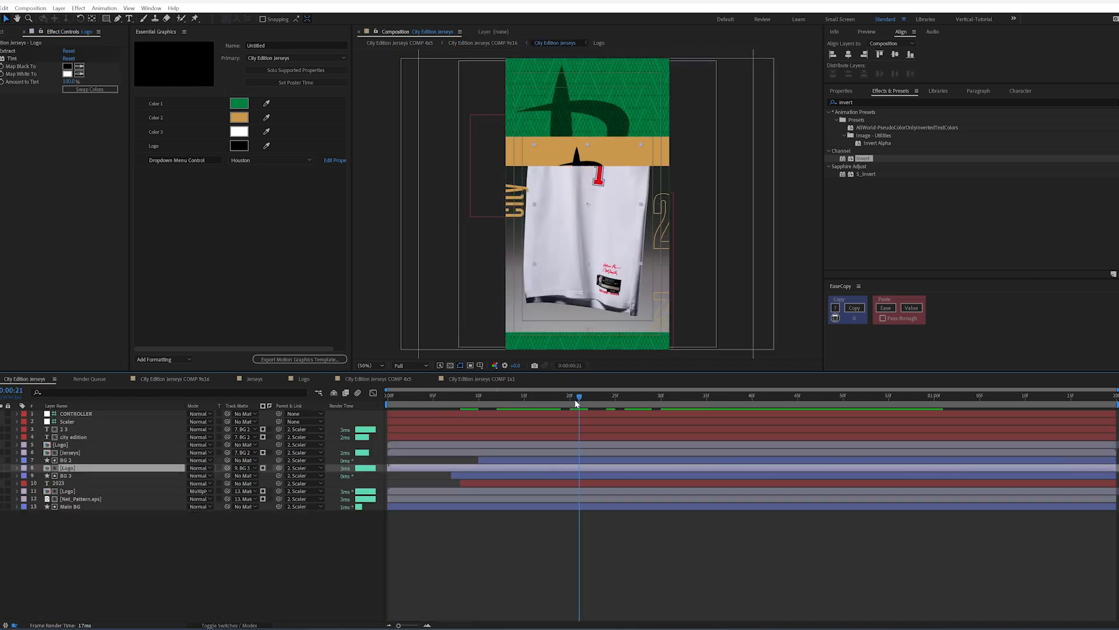
Scrub the City Edition Jerseys timeline to frame 20 and open the Logo precomp.
{"action": "left_click", "coordinate": [696, 395]}
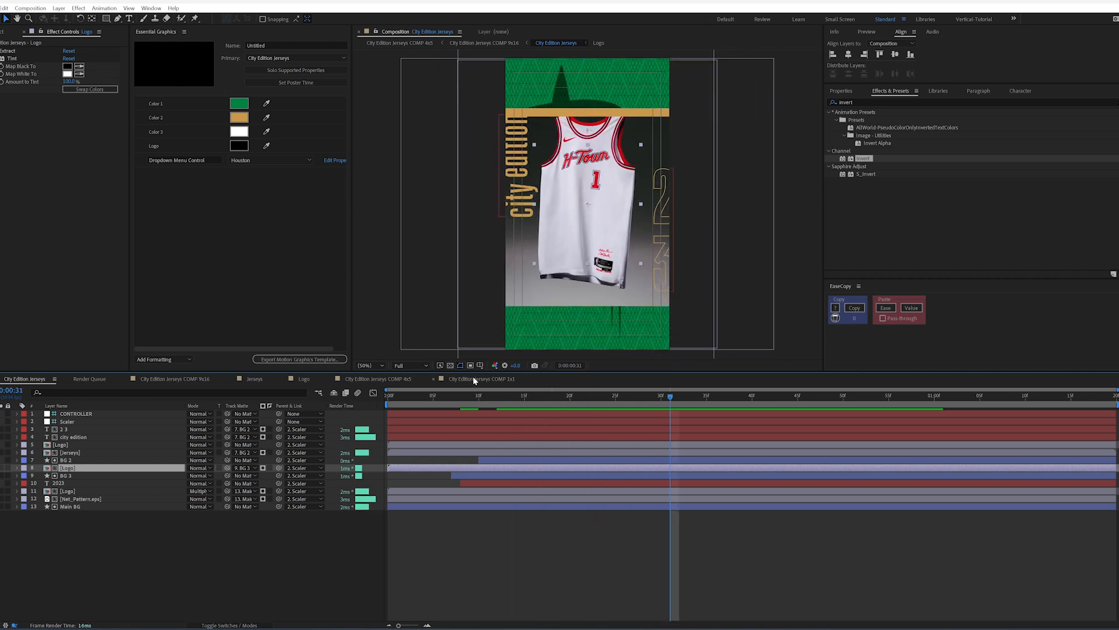
{"action": "mouse_move", "coordinate": [639, 443]}
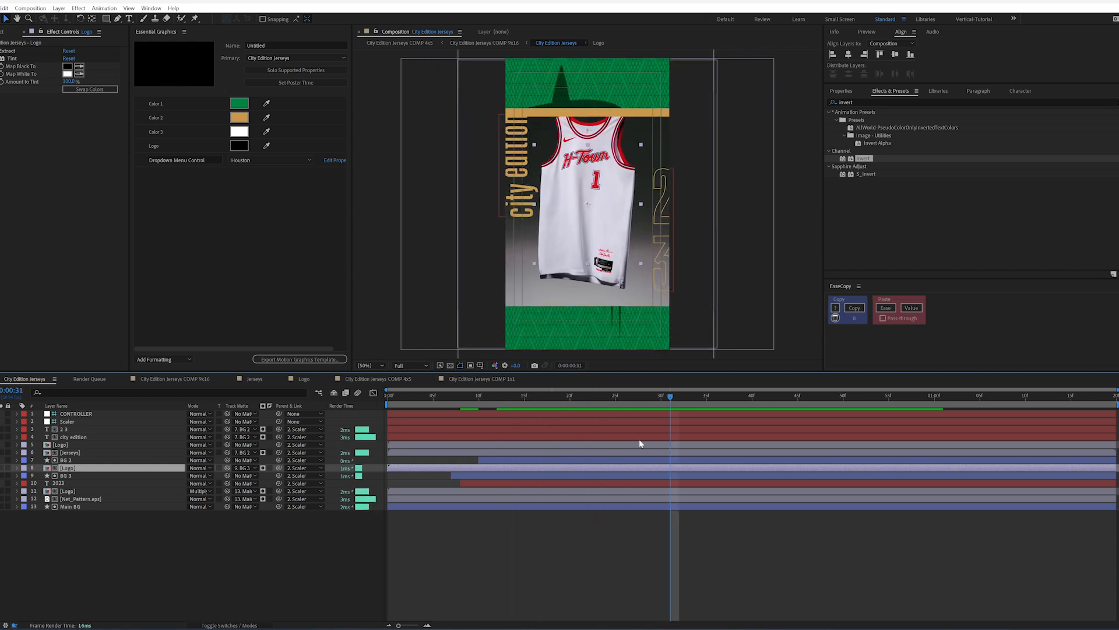
{"action": "left_click", "coordinate": [414, 396]}
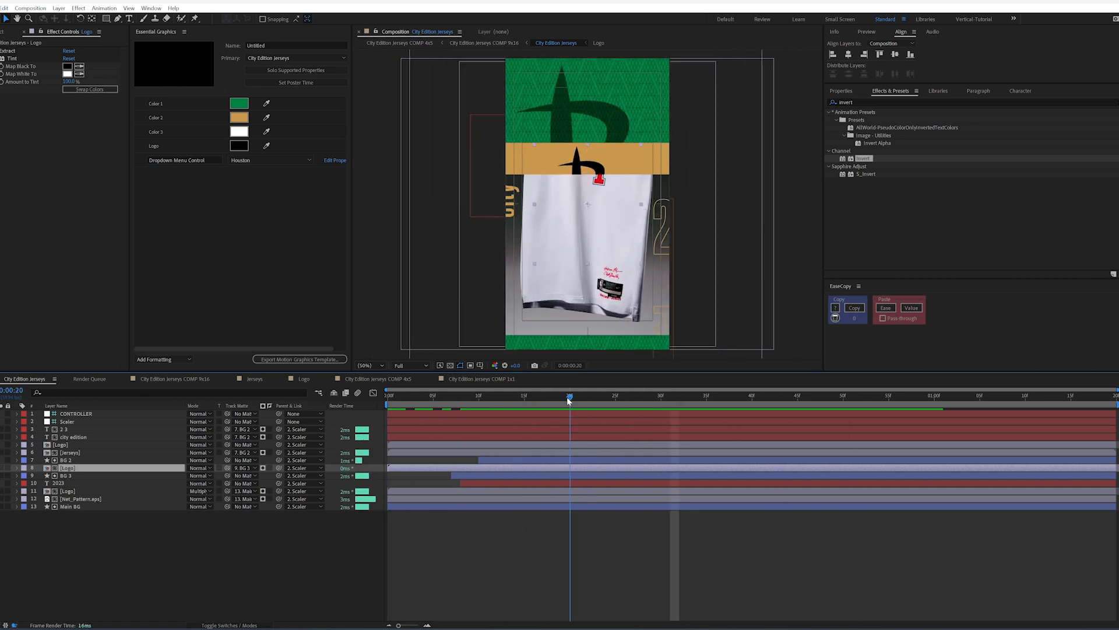
{"action": "left_click", "coordinate": [751, 394]}
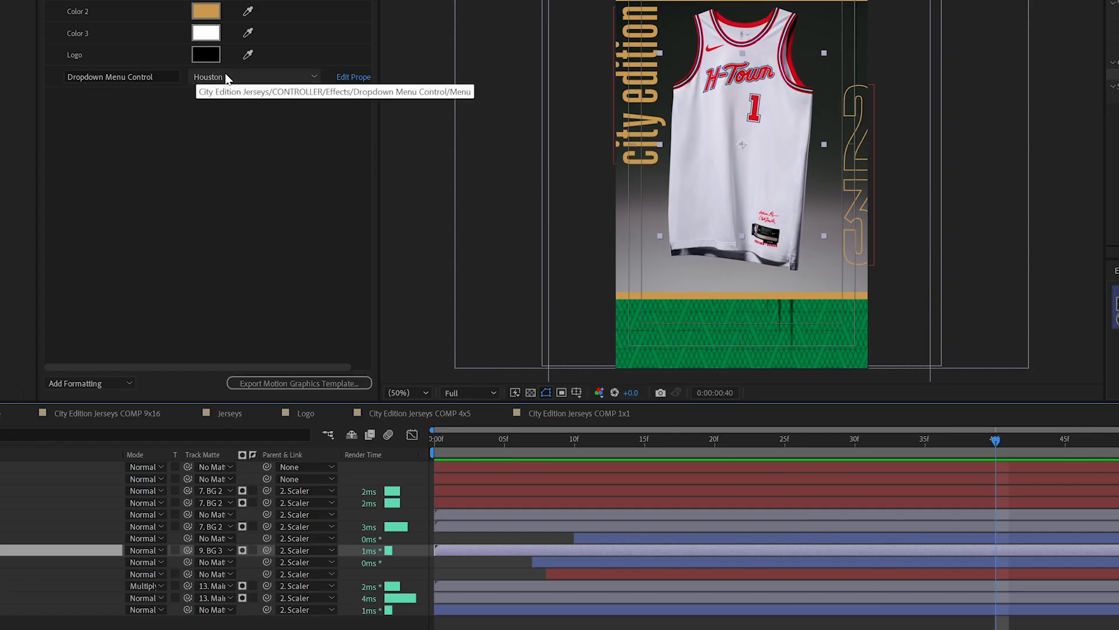
{"action": "left_click", "coordinate": [253, 76]}
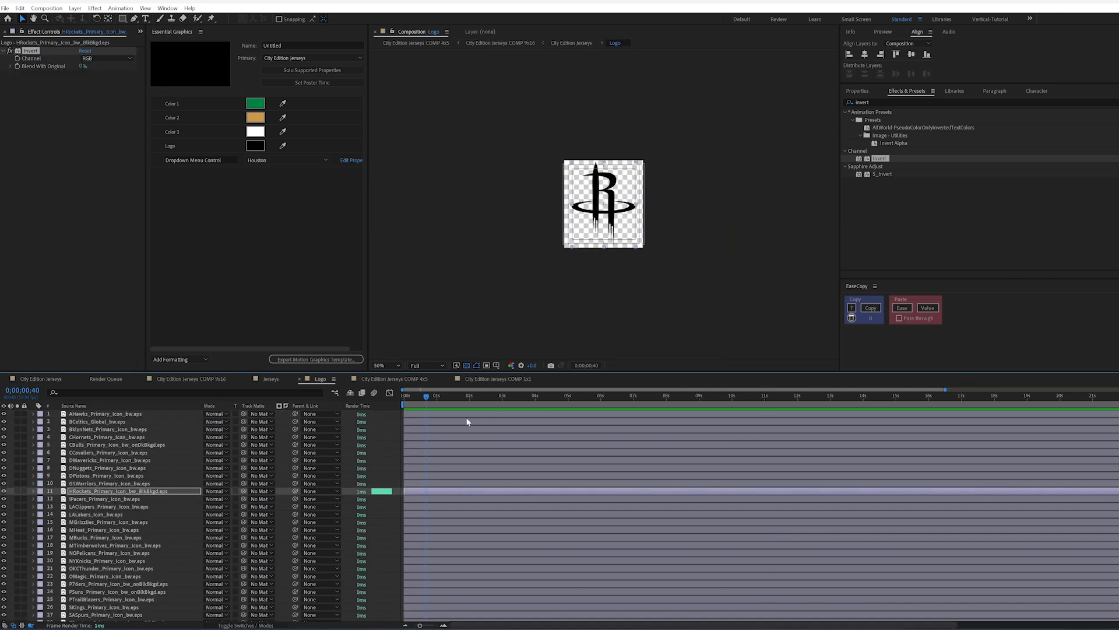
Give the Celtics Opacity a dropdown == index expression ending ':0', then choose Boston.
{"action": "scroll", "scroll_direction": "down", "scroll_amount": 3}
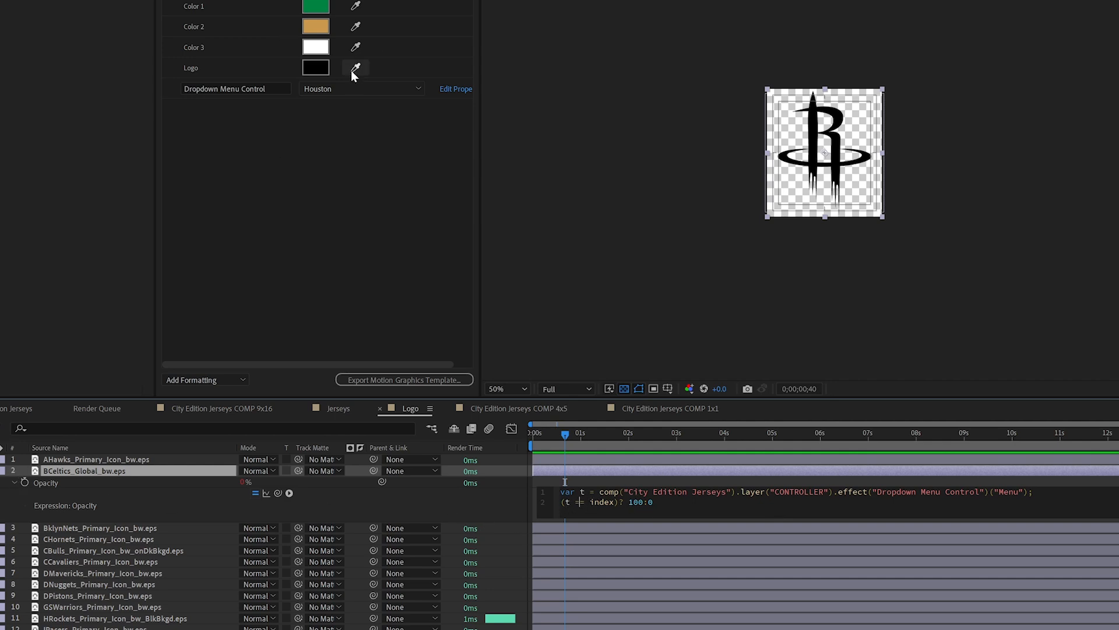
{"action": "left_click", "coordinate": [361, 89]}
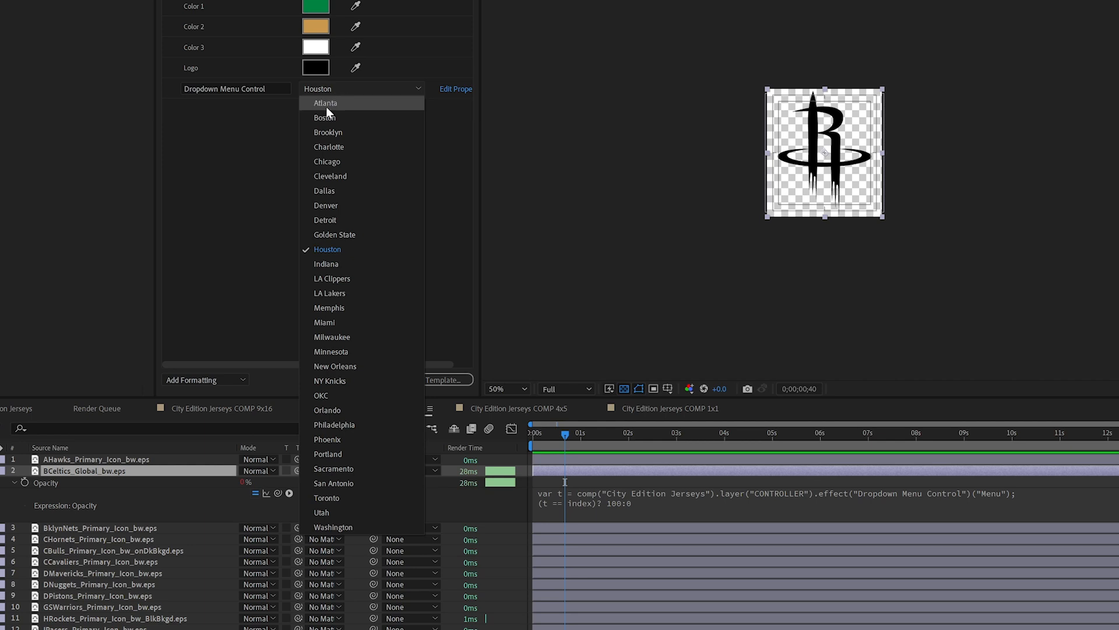
{"action": "mouse_move", "coordinate": [324, 117]}
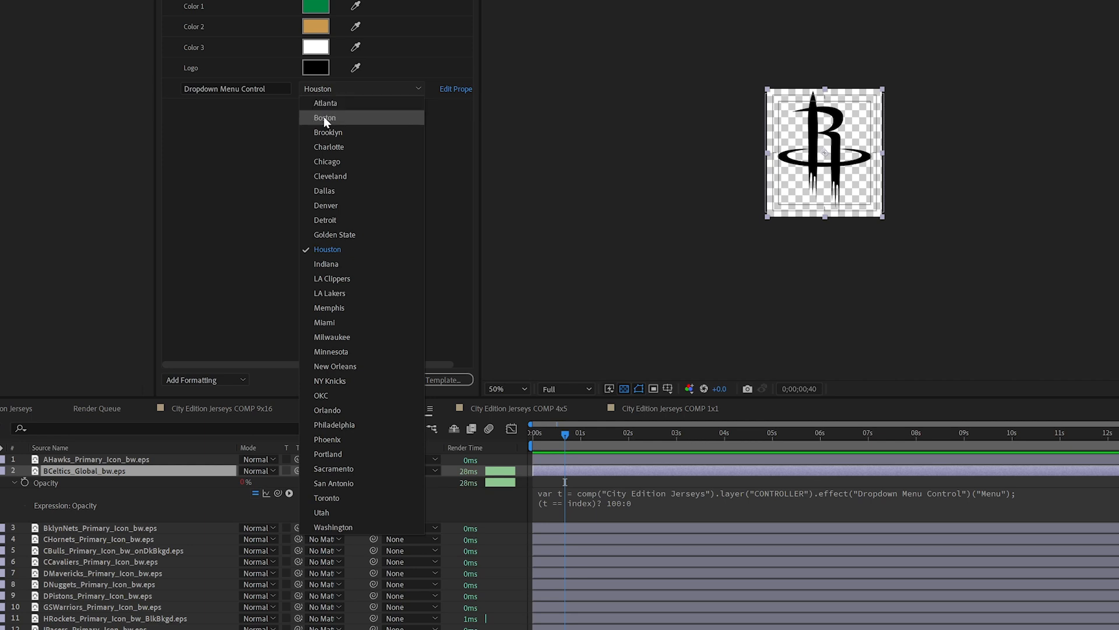
{"action": "left_click", "coordinate": [325, 117]}
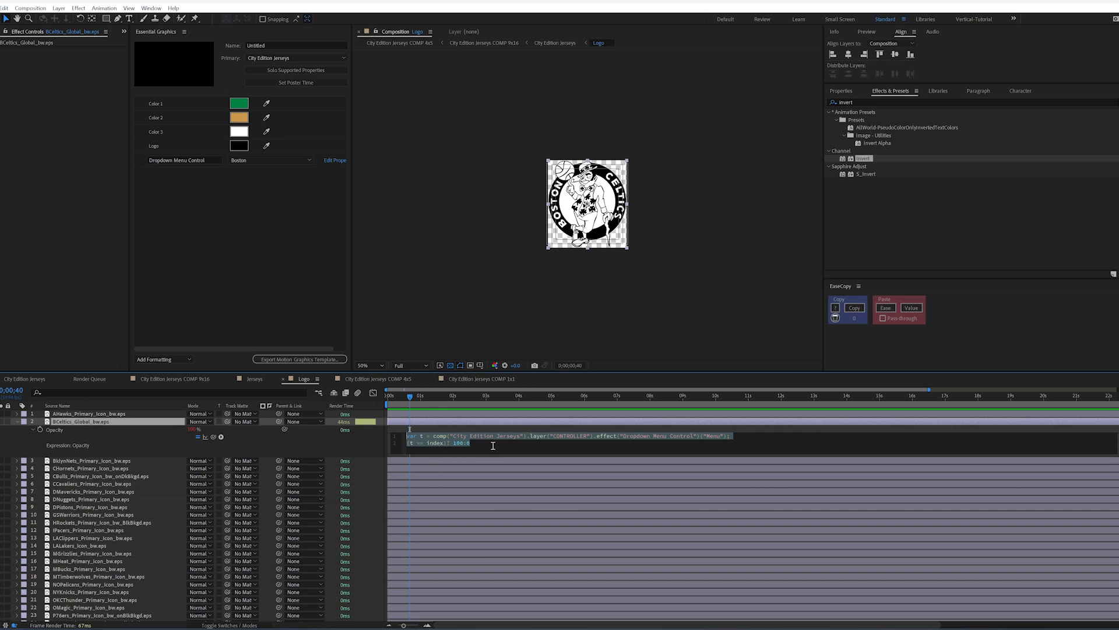
{"action": "mouse_move", "coordinate": [408, 436]}
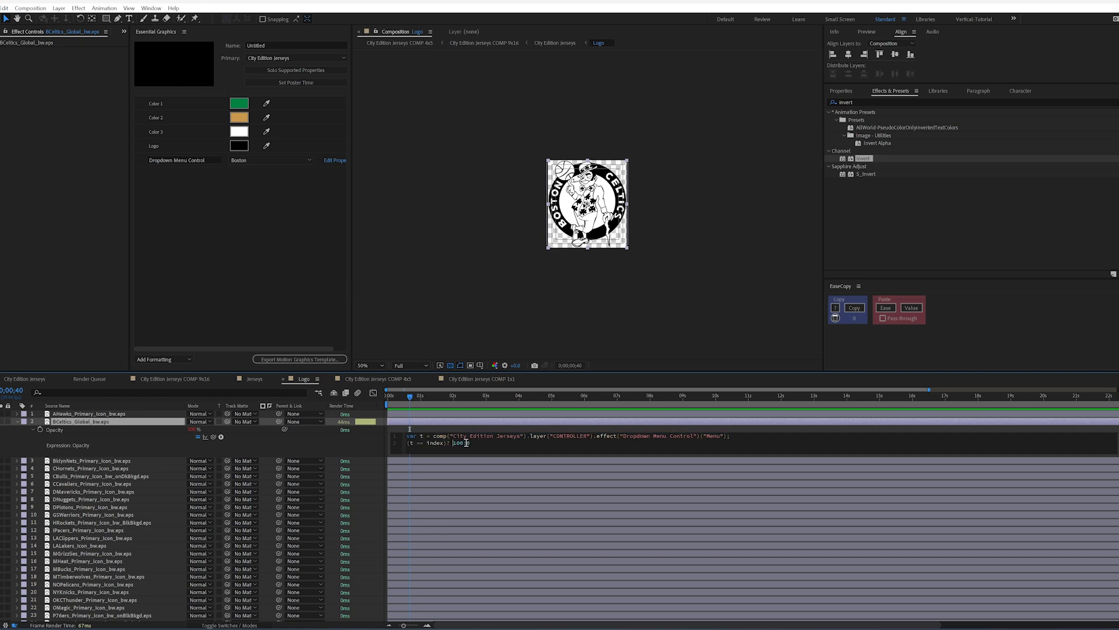
{"action": "type", "text": ":0"}
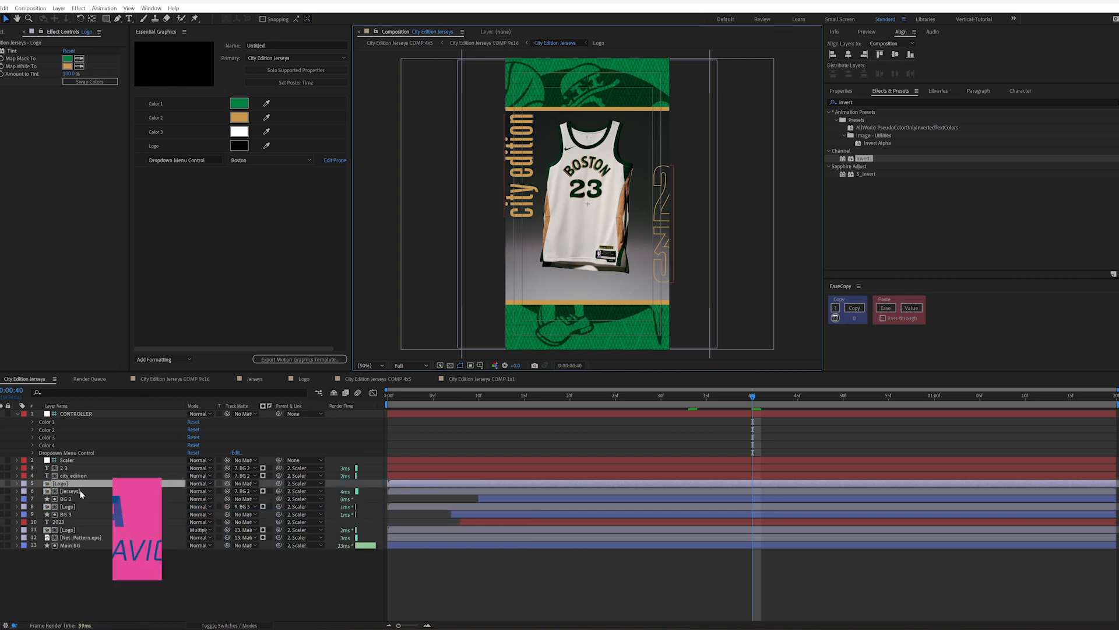
In the Jerseys precomp, give the Atlanta Hawks photo Opacity '(t == index)? 100:0'.
{"action": "left_click", "coordinate": [254, 378]}
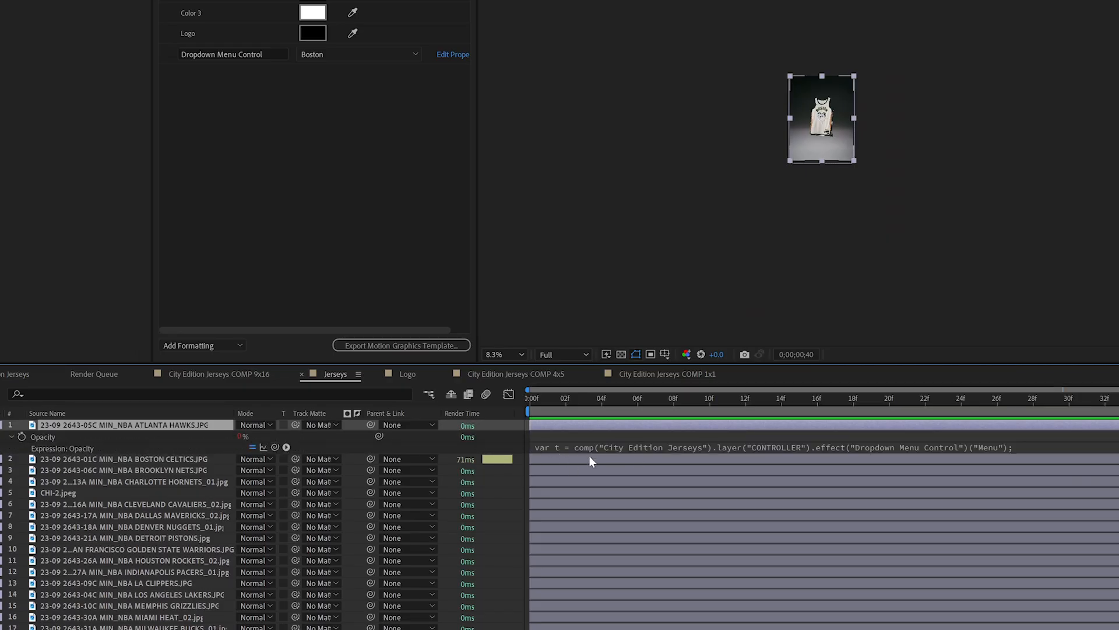
{"action": "type", "text": "(t == index)? 100:0"}
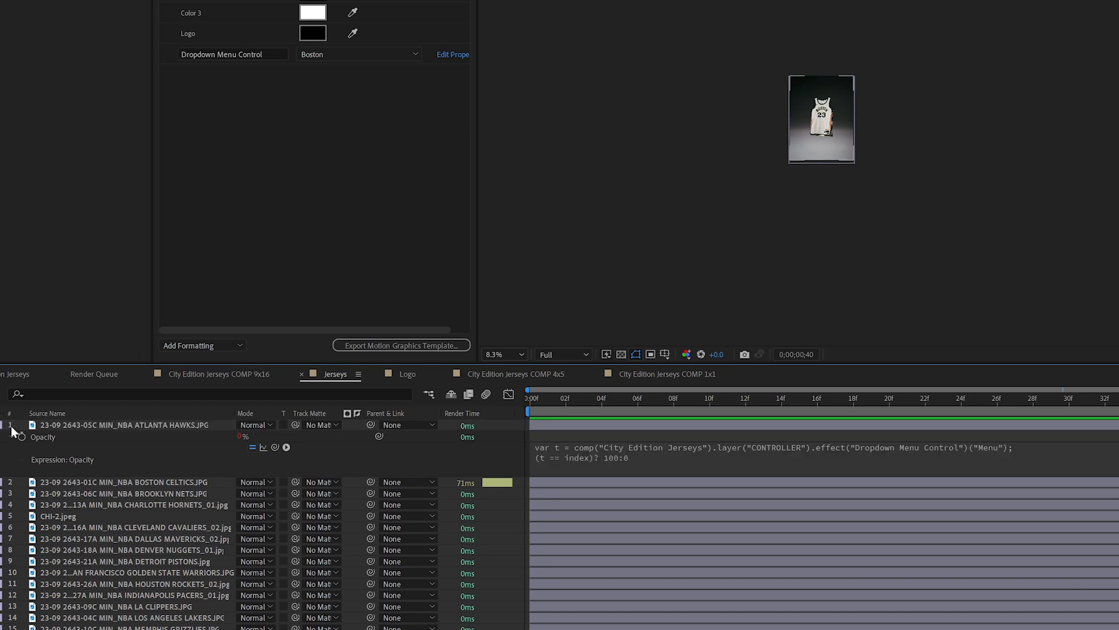
{"action": "left_click", "coordinate": [11, 425]}
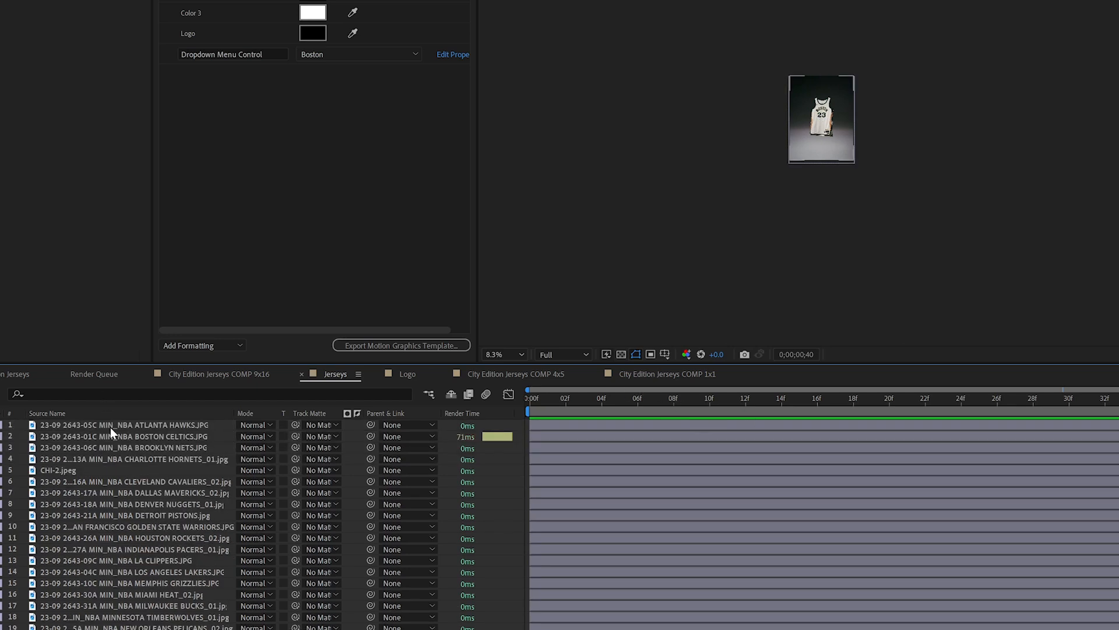
{"action": "left_click", "coordinate": [126, 436]}
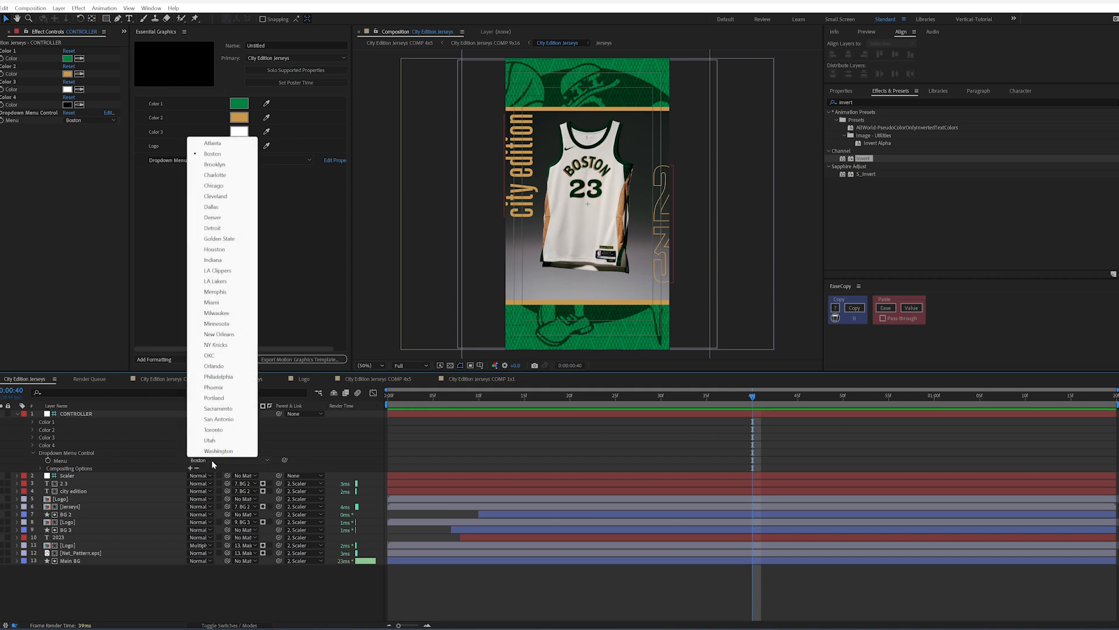
Switch the CONTROLLER dropdown from NY Knicks to OKC, then to Minnesota.
{"action": "left_click", "coordinate": [217, 344]}
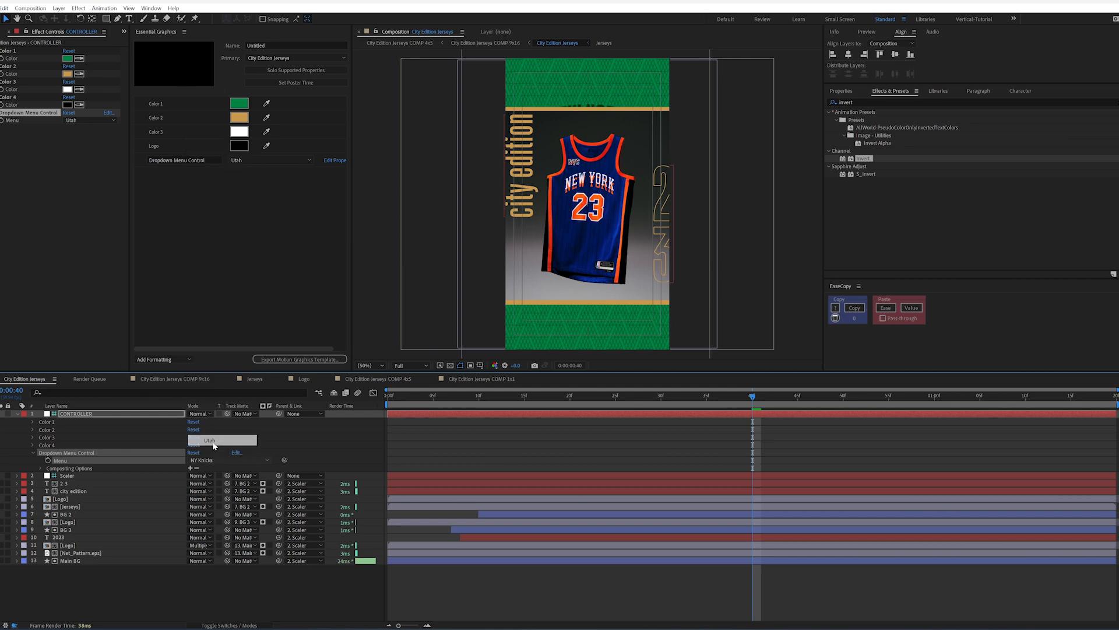
{"action": "left_click", "coordinate": [221, 440]}
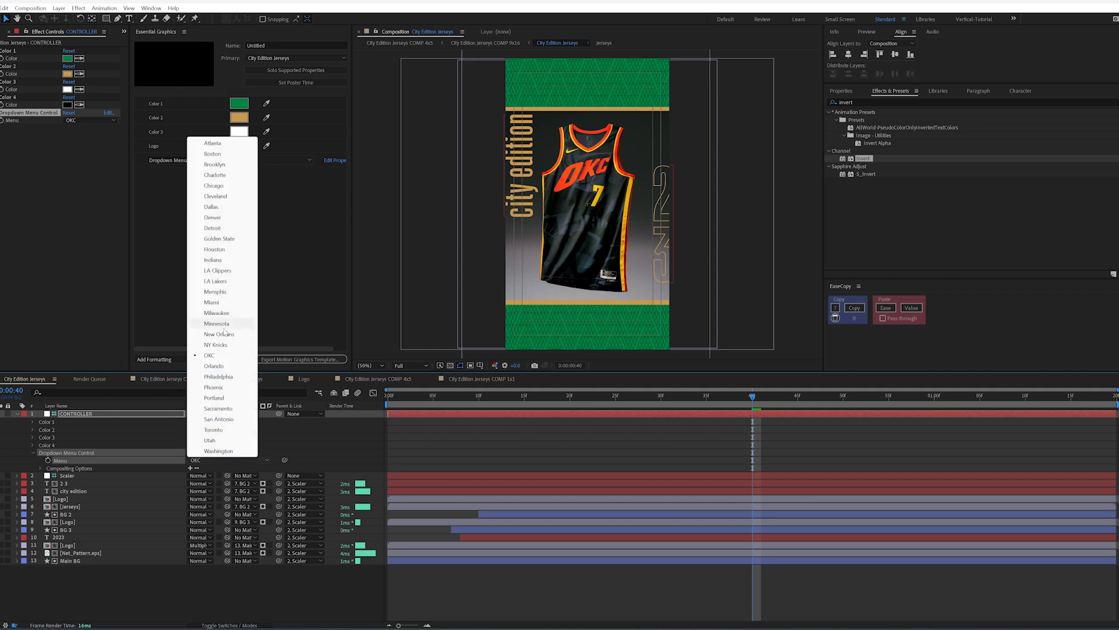
{"action": "left_click", "coordinate": [217, 322]}
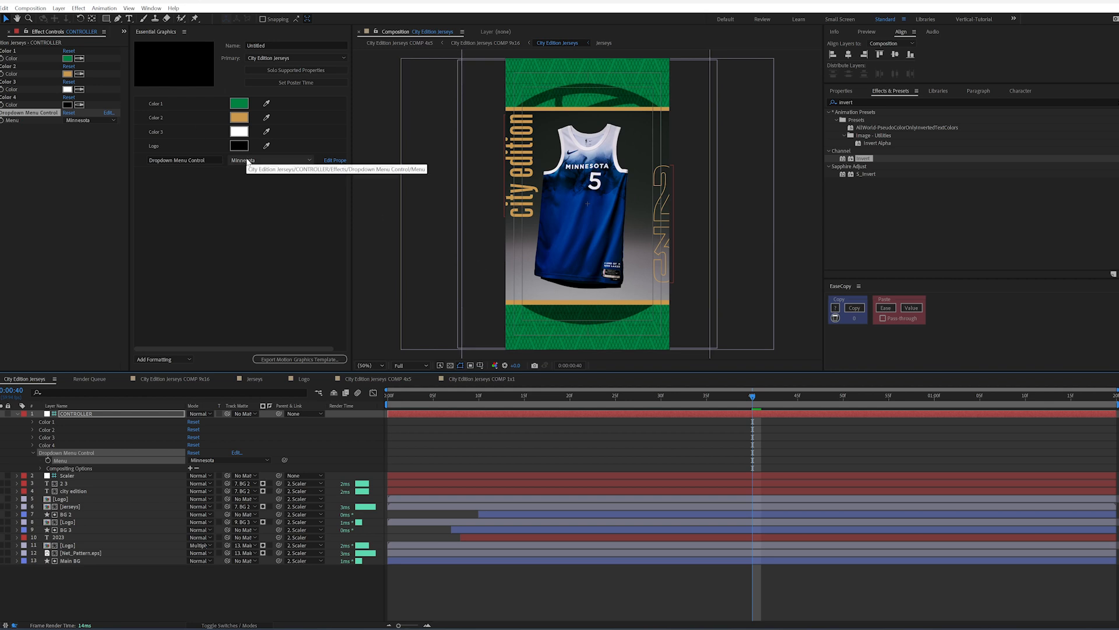
{"action": "mouse_move", "coordinate": [127, 436]}
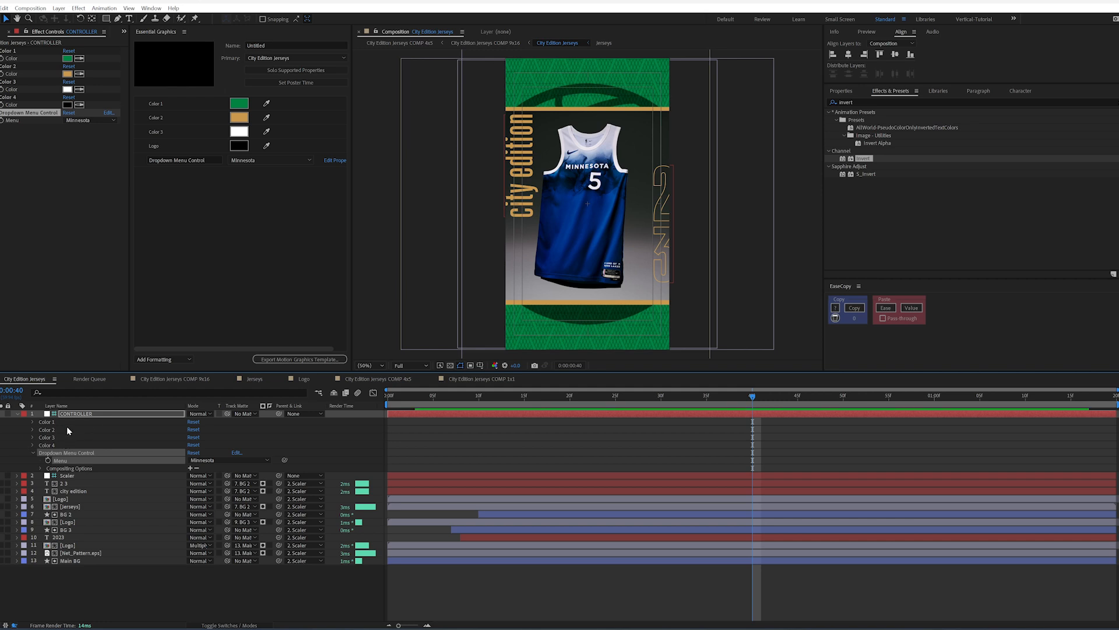
{"action": "mouse_move", "coordinate": [58, 436]}
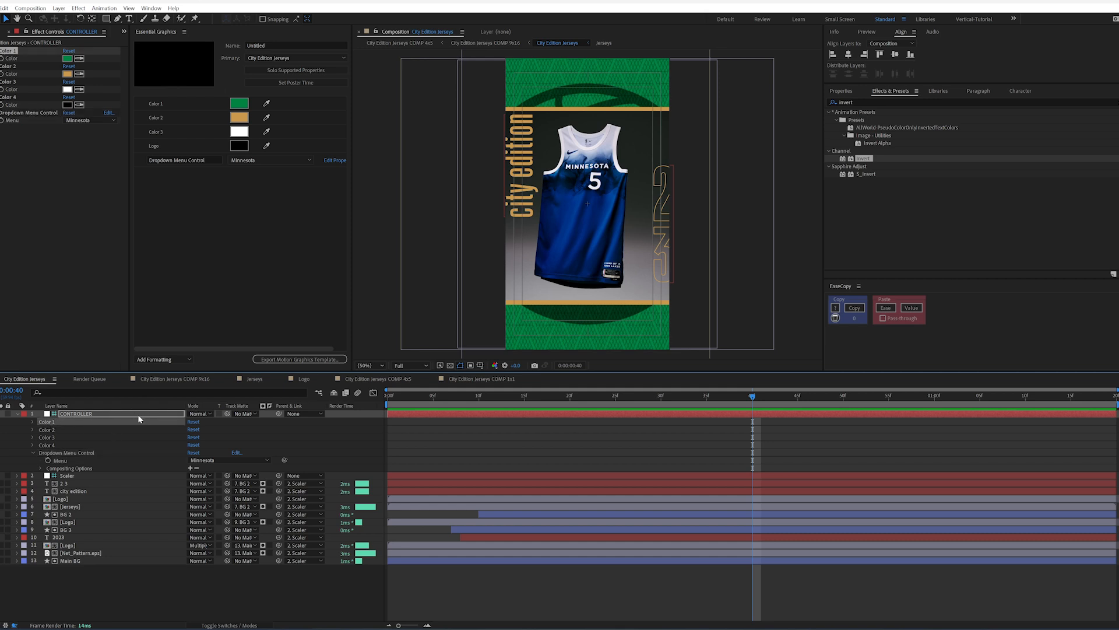
{"action": "mouse_move", "coordinate": [56, 435]}
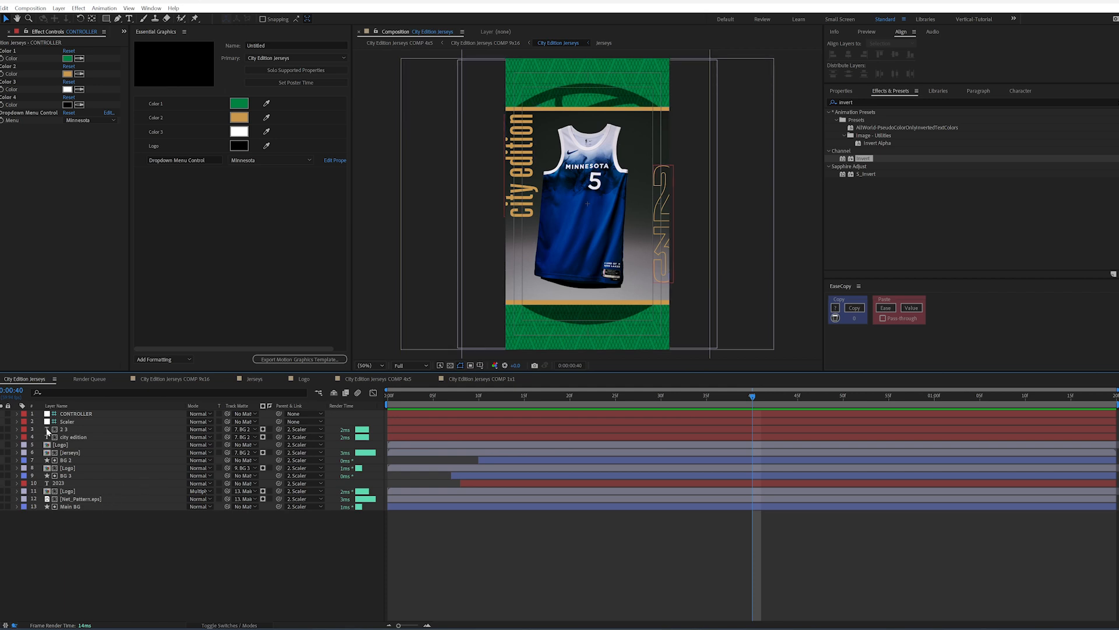
Open the City Edition Jerseys COMP 9x16 tab showing Washington's jersey.
{"action": "left_click", "coordinate": [68, 429]}
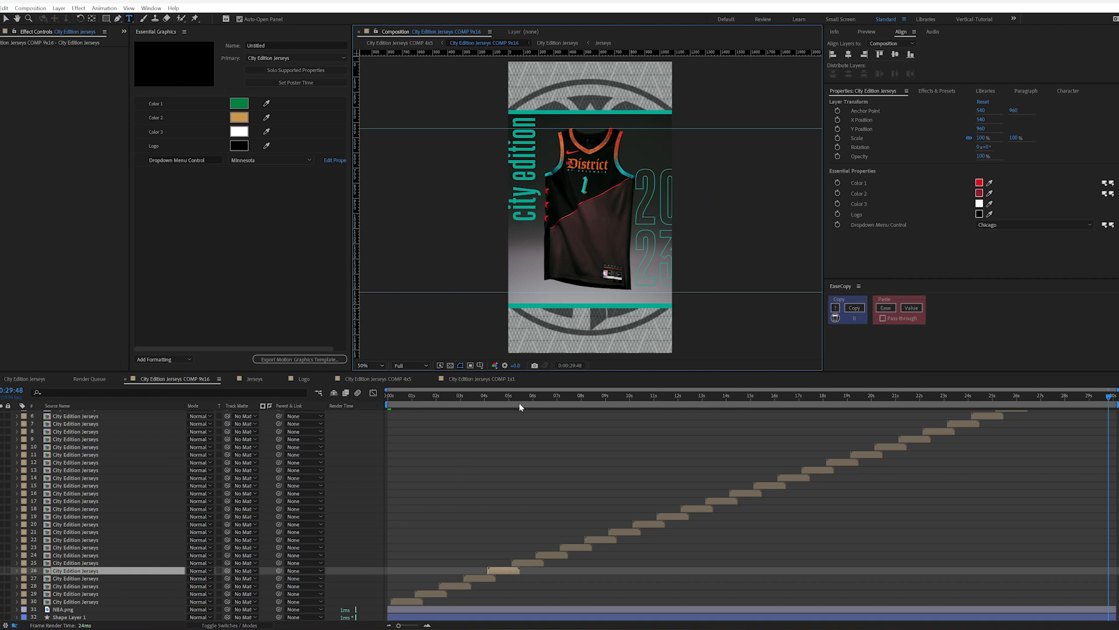
Scrub the 9x16 comp through the Dallas and Denver jerseys, then return to the master comp.
{"action": "left_click", "coordinate": [561, 397]}
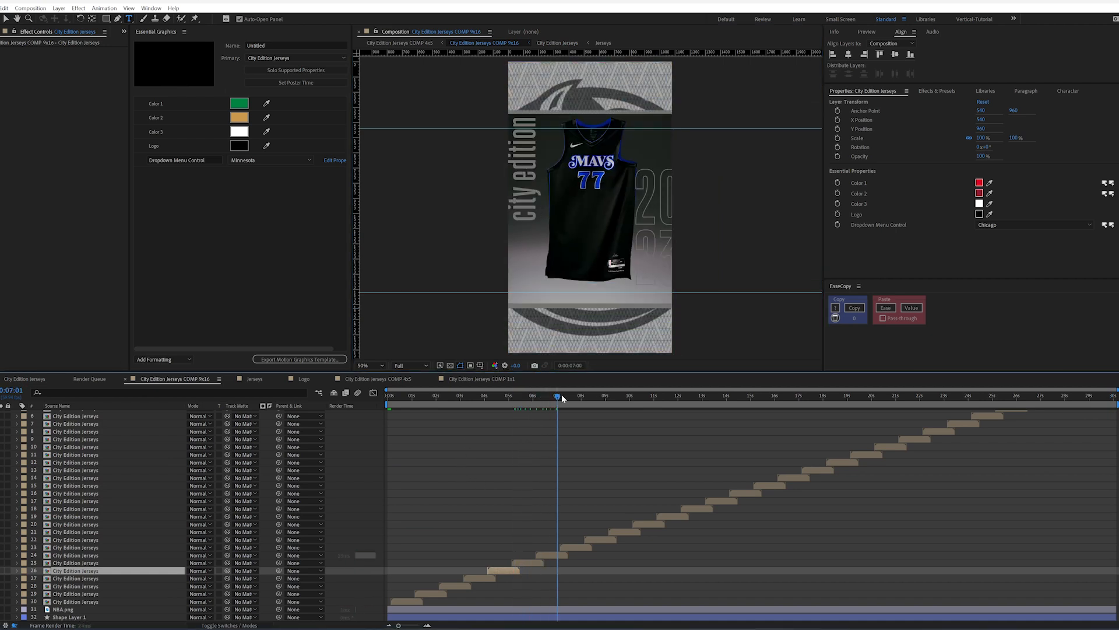
{"action": "left_click_drag", "start_coordinate": [557, 394], "coordinate": [566, 395]}
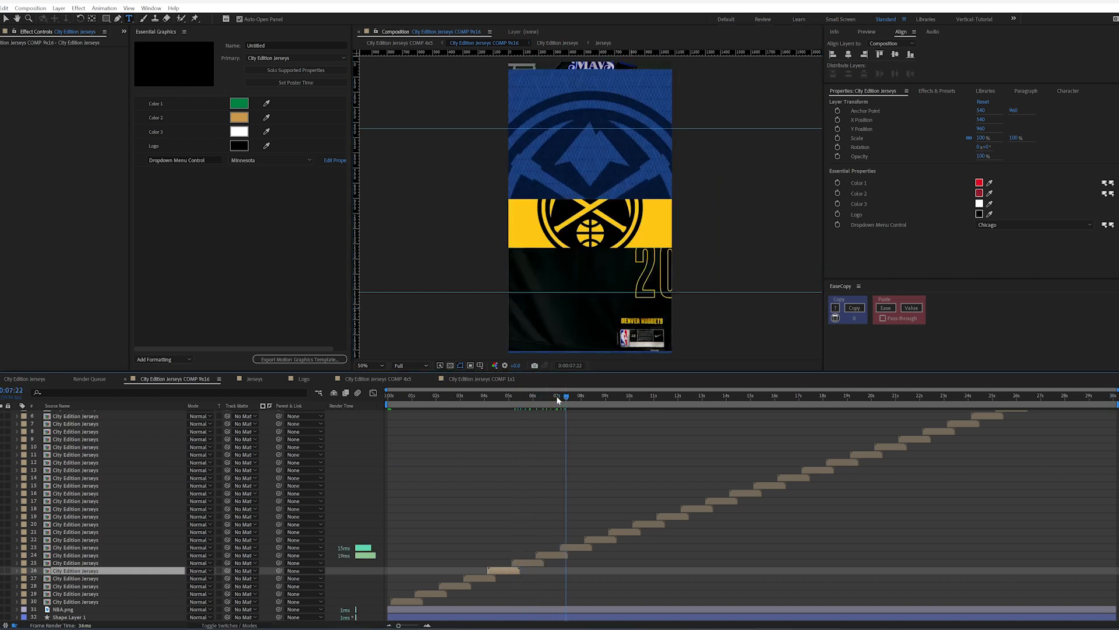
{"action": "left_click", "coordinate": [581, 397]}
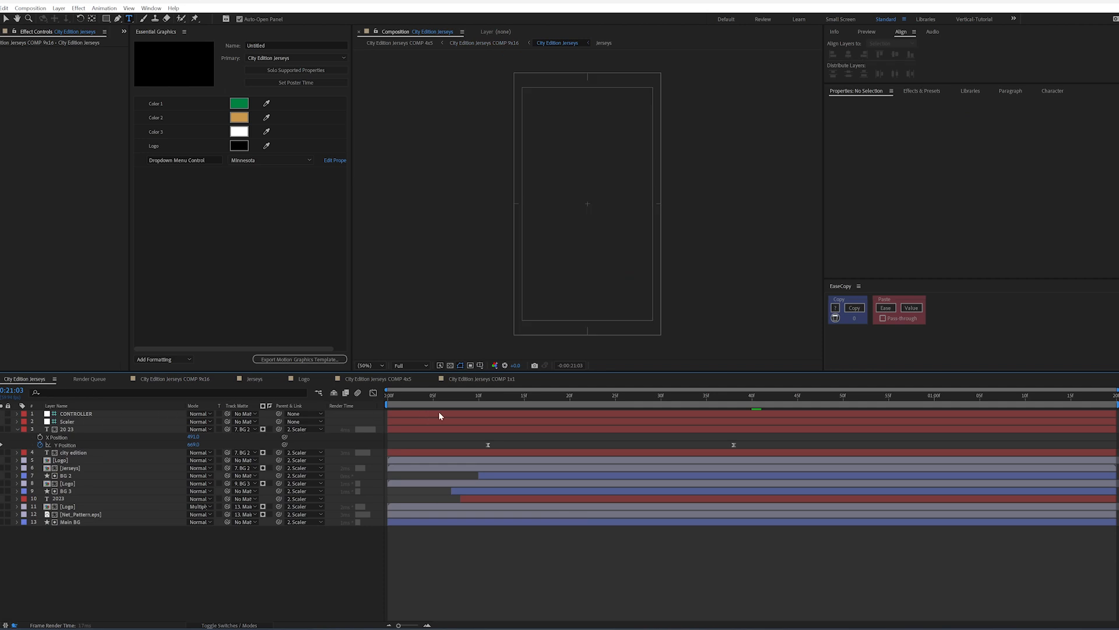
Move the playhead back to the Minnesota jersey and expand the CONTROLLER properties.
{"action": "left_click", "coordinate": [696, 395]}
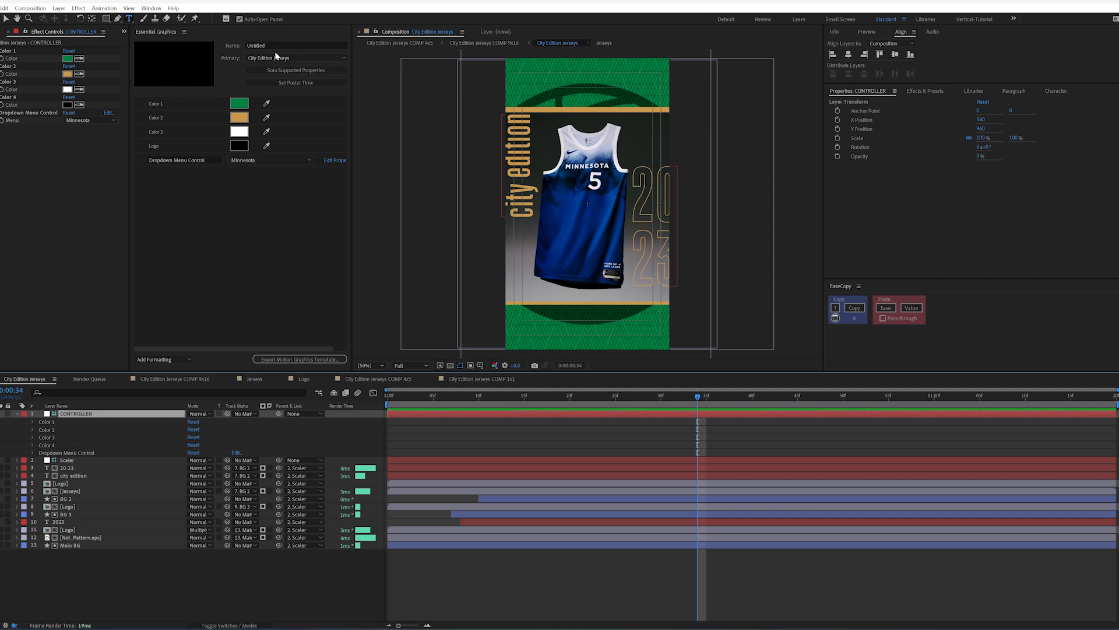
{"action": "left_click", "coordinate": [296, 58]}
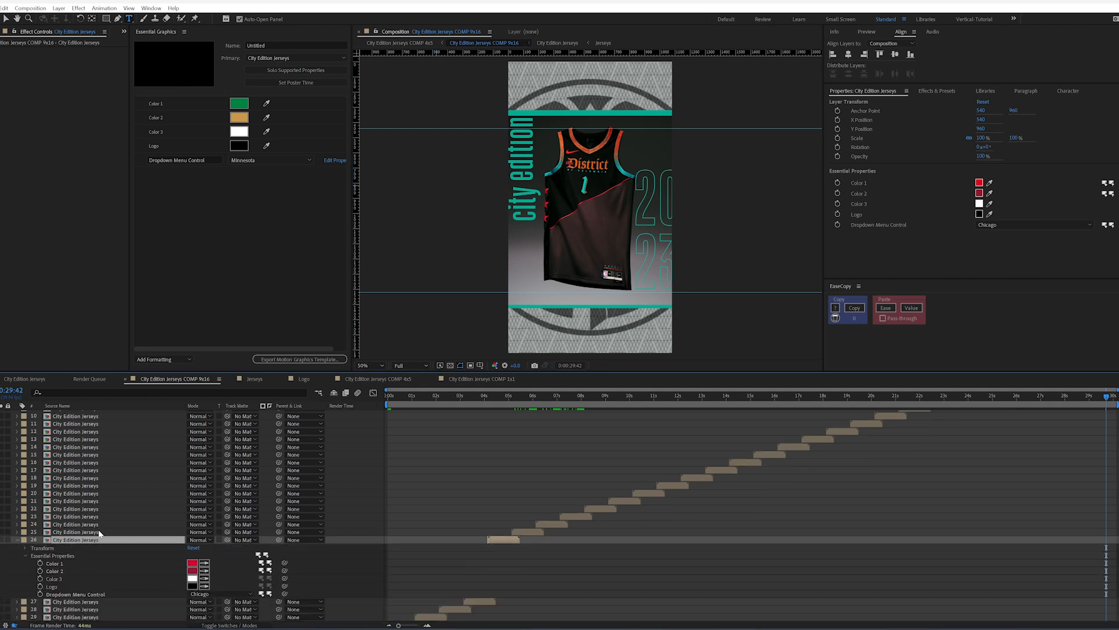
Scroll to layer 26's Essential Properties: three colors, logo and the Chicago dropdown.
{"action": "scroll", "scroll_direction": "down", "scroll_amount": 3}
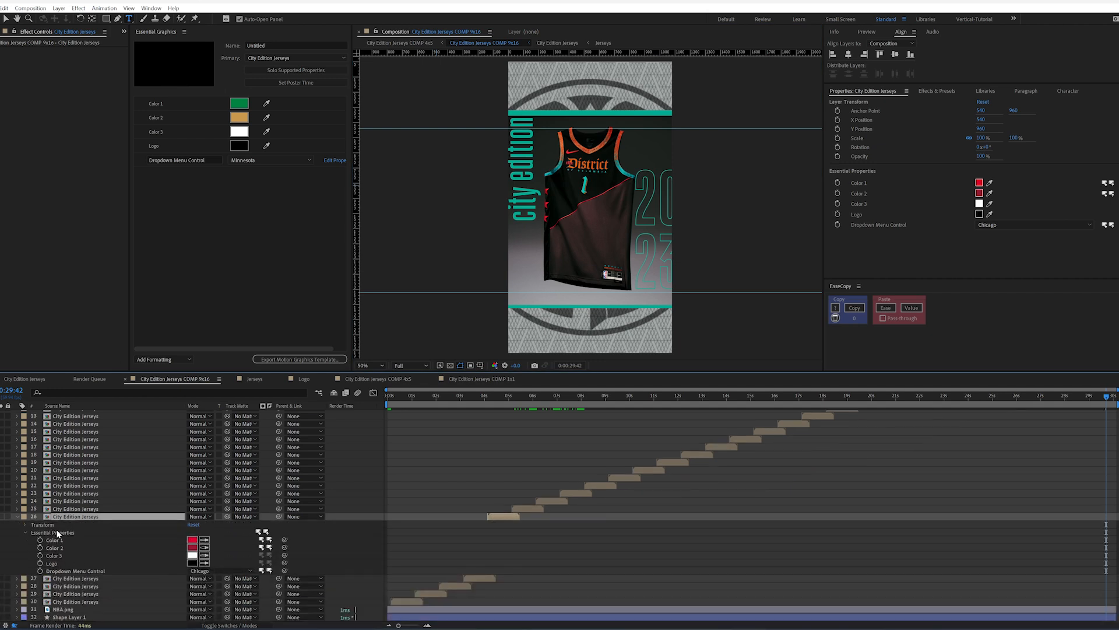
{"action": "mouse_move", "coordinate": [271, 70]}
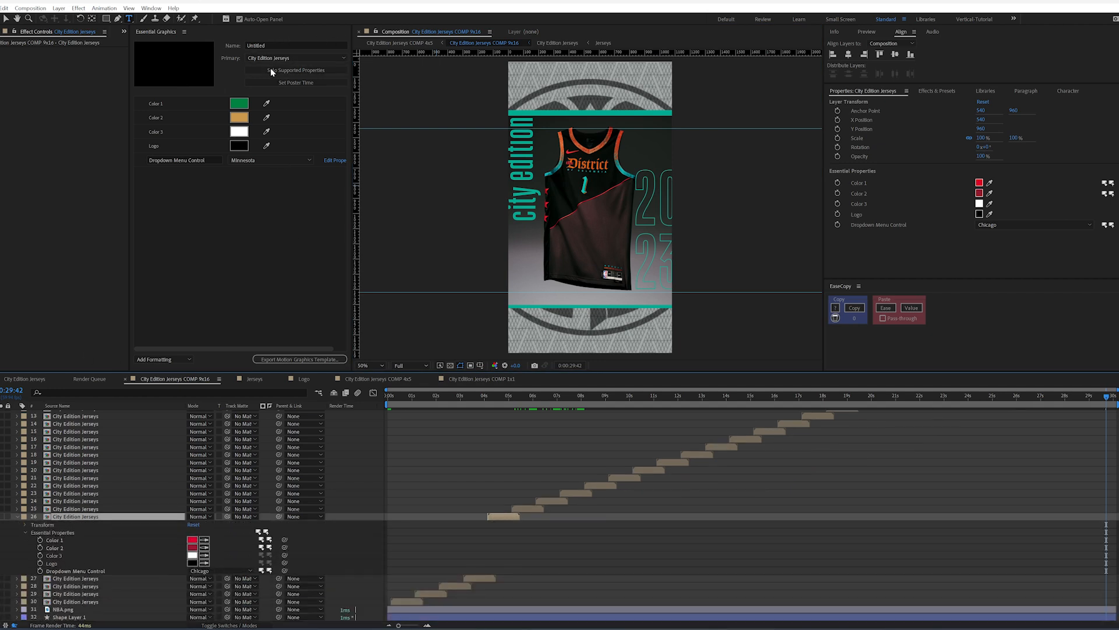
{"action": "mouse_move", "coordinate": [217, 95]}
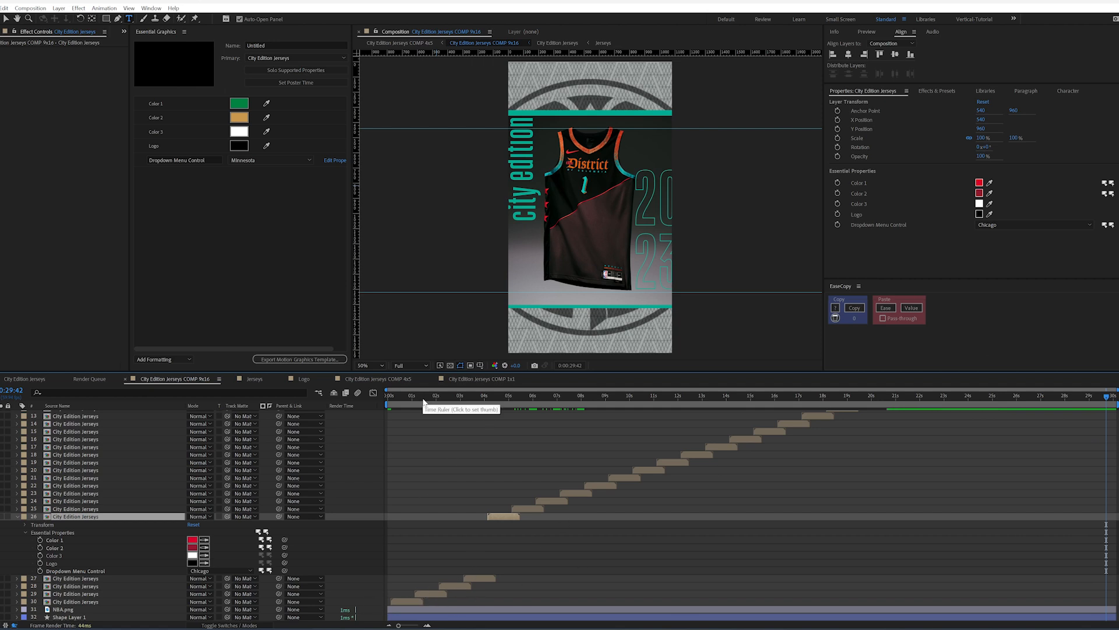
{"action": "left_click", "coordinate": [416, 395]}
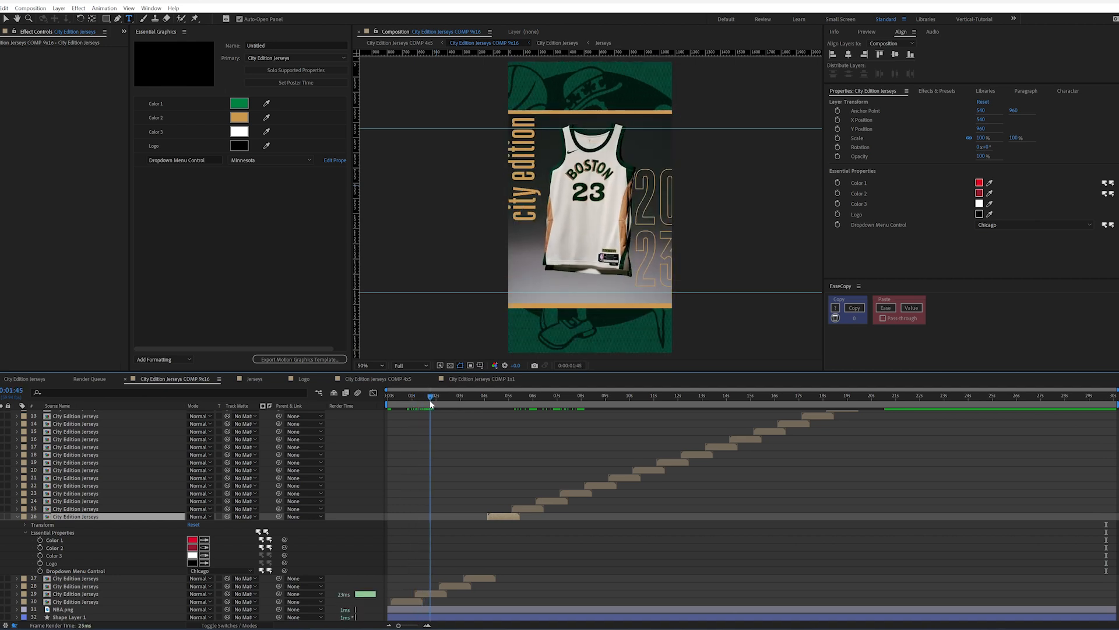
{"action": "left_click_drag", "start_coordinate": [432, 404], "coordinate": [419, 404]}
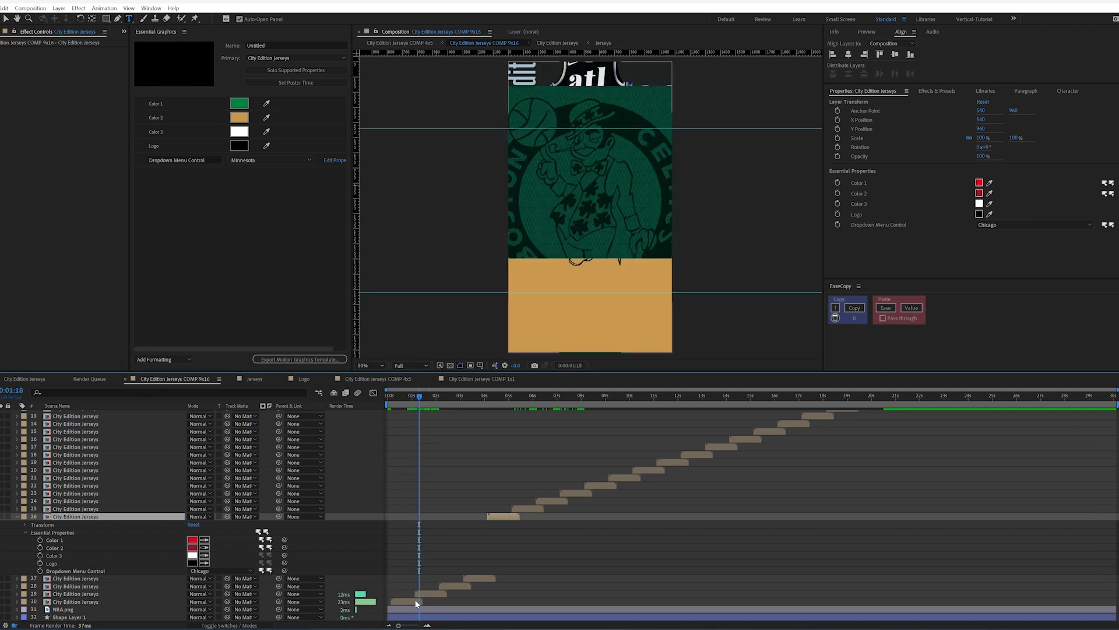
{"action": "left_click", "coordinate": [1031, 223]}
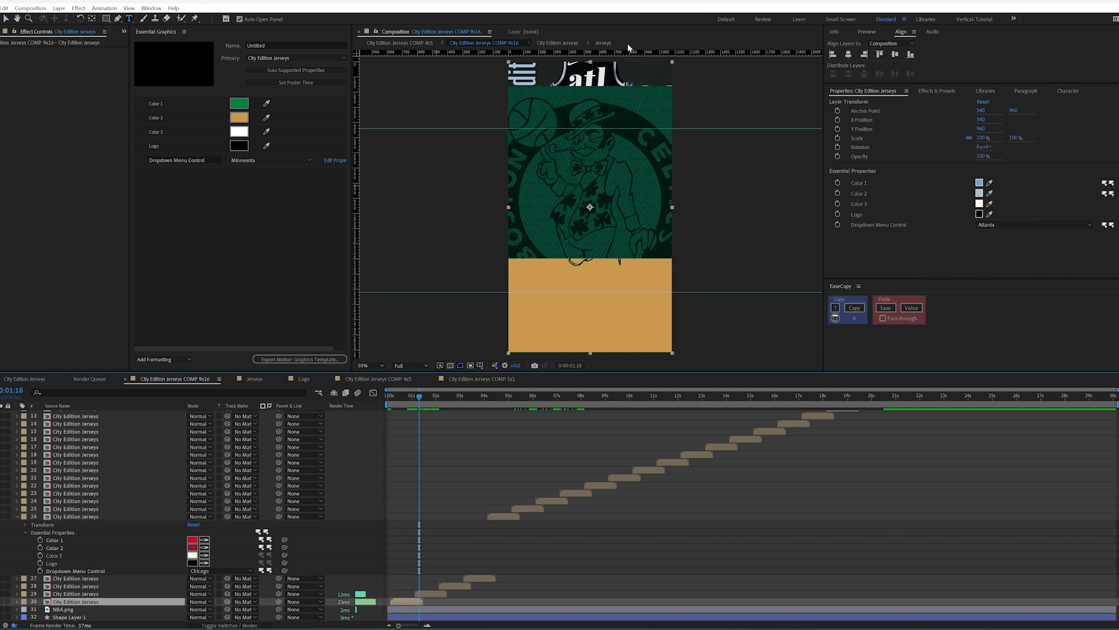
{"action": "mouse_move", "coordinate": [623, 198]}
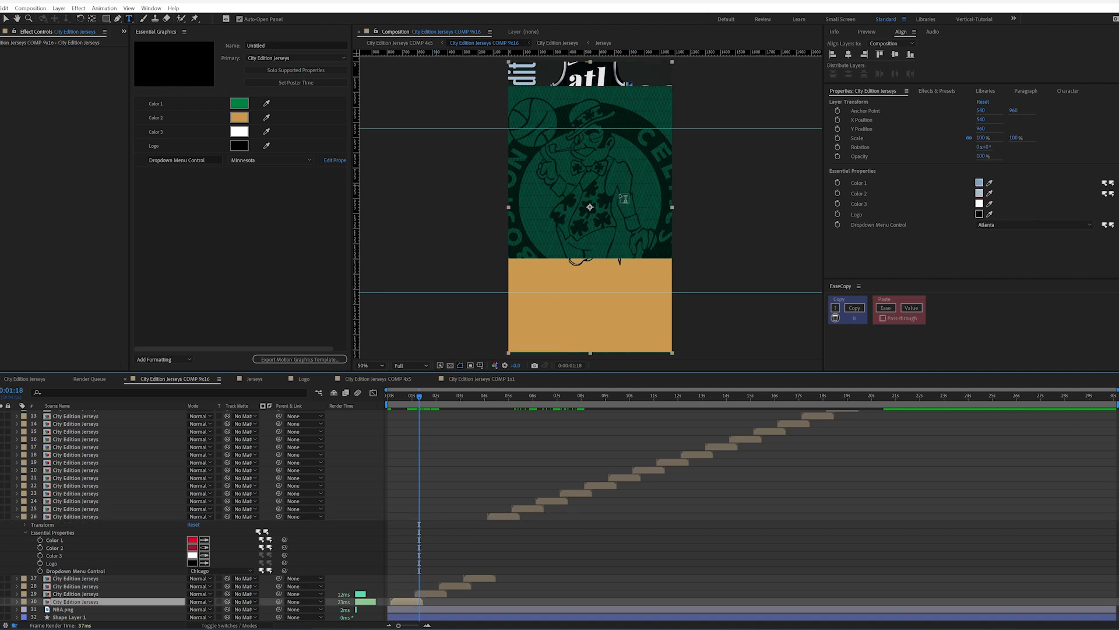
{"action": "left_click", "coordinate": [412, 395]}
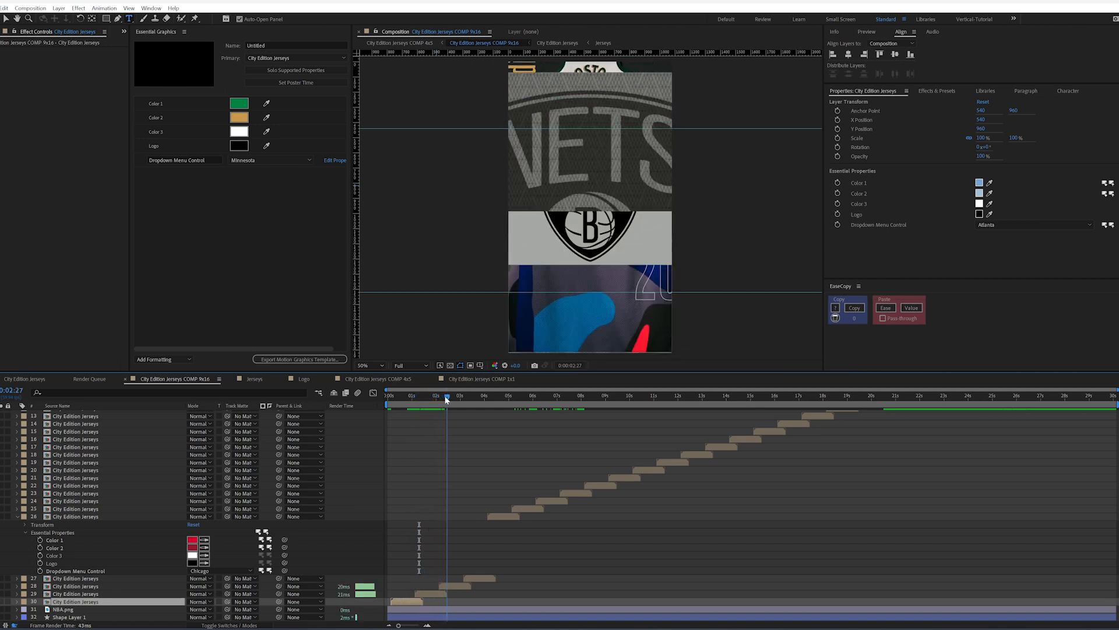
{"action": "left_click", "coordinate": [448, 395]}
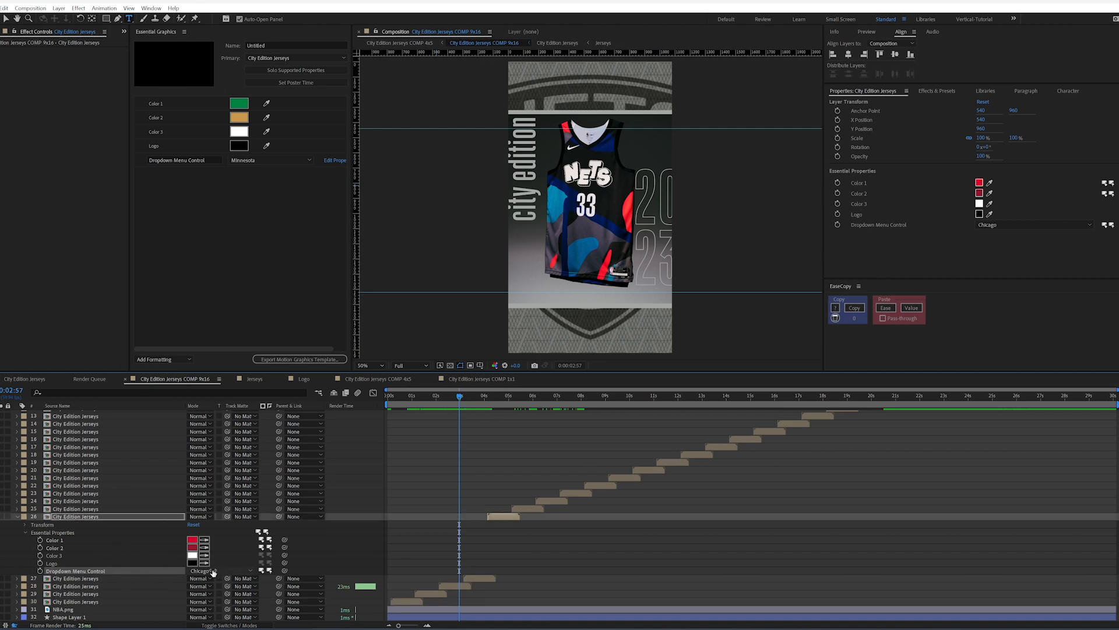
Preview the Chicago jersey, then collapse layer 26's Essential Properties.
{"action": "left_click", "coordinate": [505, 395]}
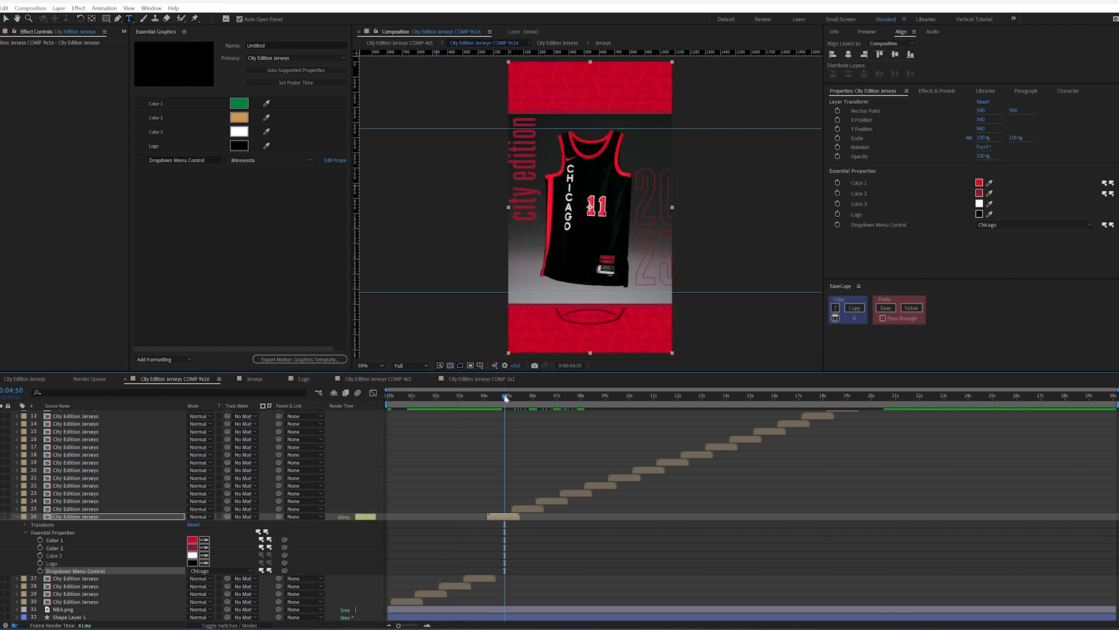
{"action": "left_click", "coordinate": [200, 570]}
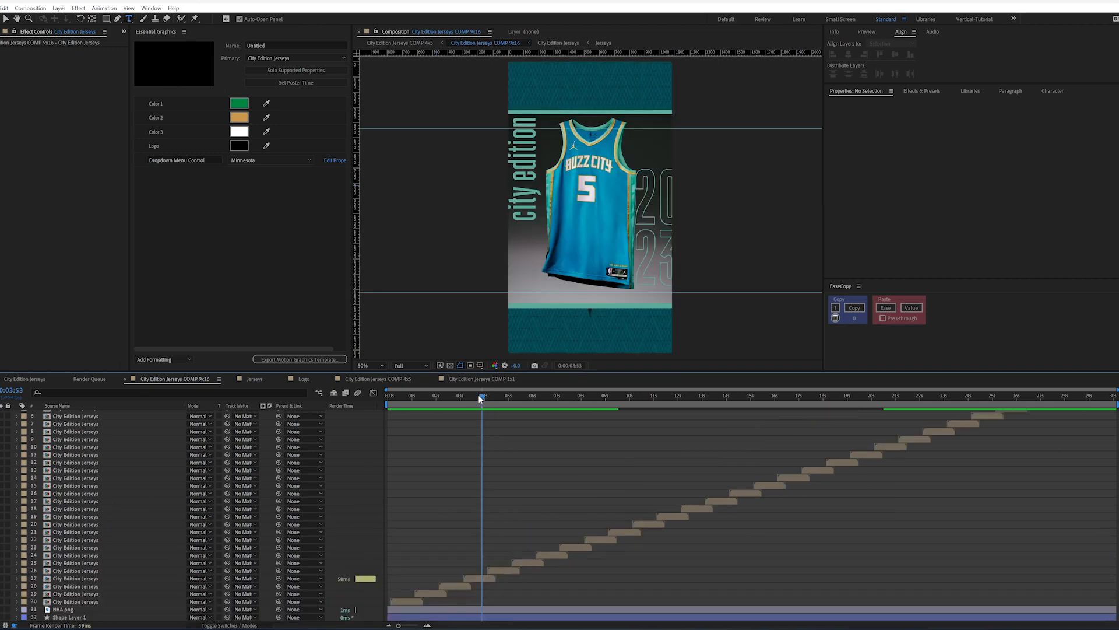
Switch to the master City Edition Jerseys comp showing the Minnesota jersey controller.
{"action": "left_click", "coordinate": [531, 394]}
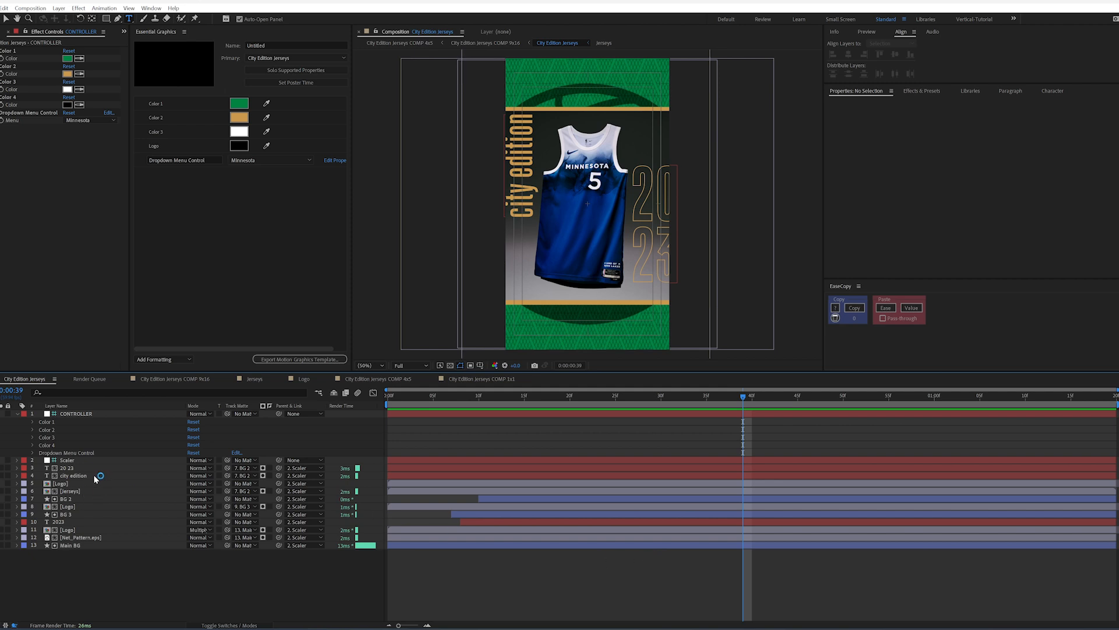
{"action": "mouse_move", "coordinate": [547, 442]}
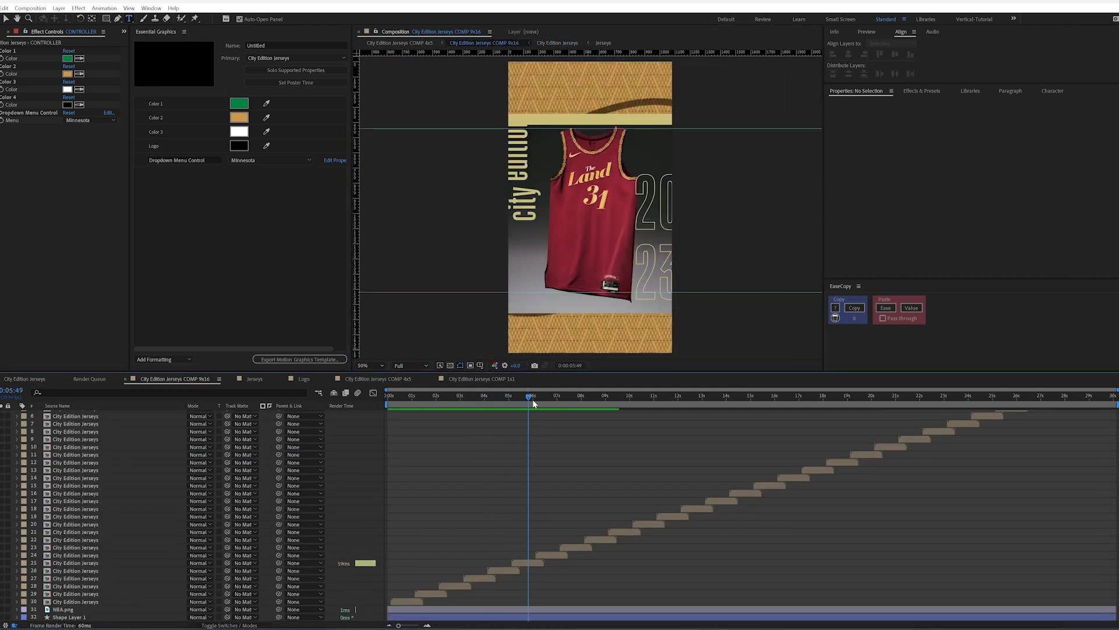
Scrub the 9x16 comp through the Cleveland and Denver jerseys, then back to Boston.
{"action": "left_click", "coordinate": [562, 395]}
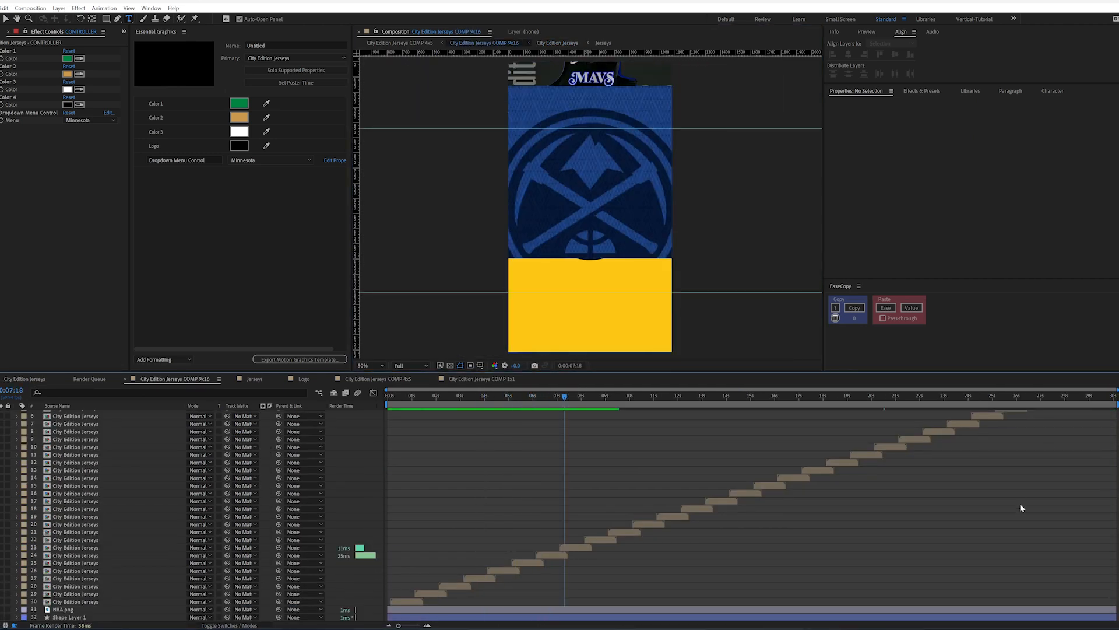
{"action": "scroll", "scroll_direction": "up", "scroll_amount": 3}
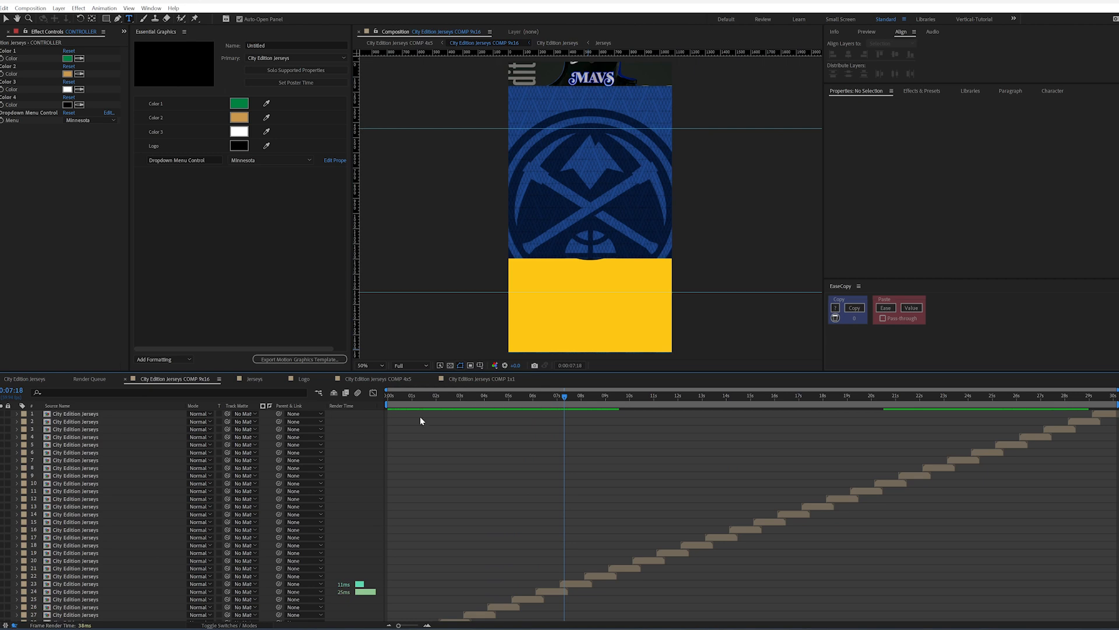
{"action": "left_click", "coordinate": [436, 395]}
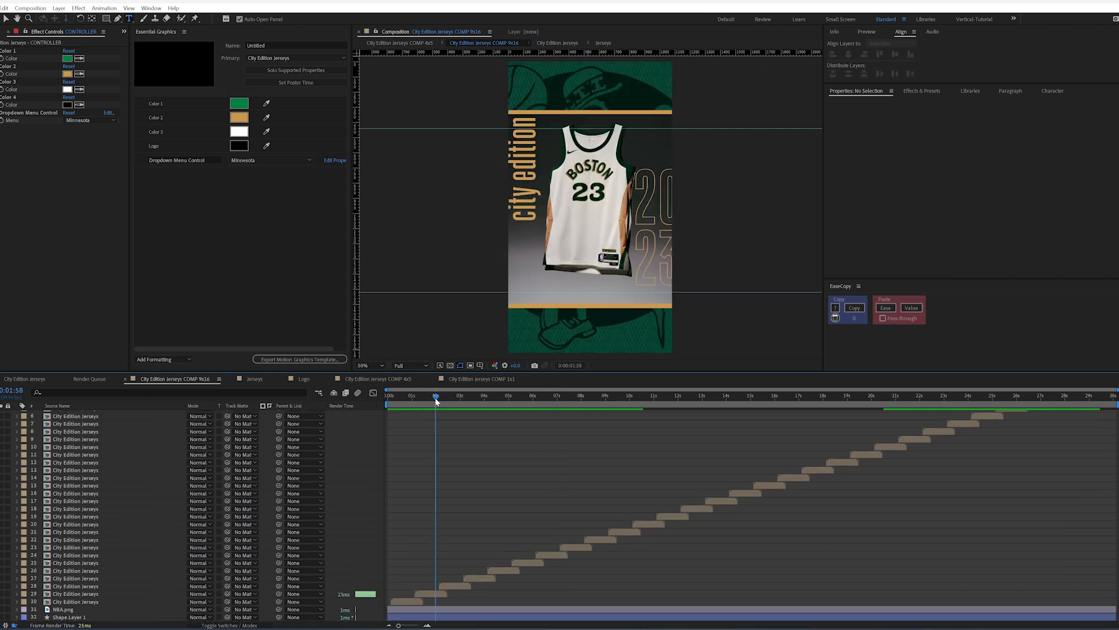